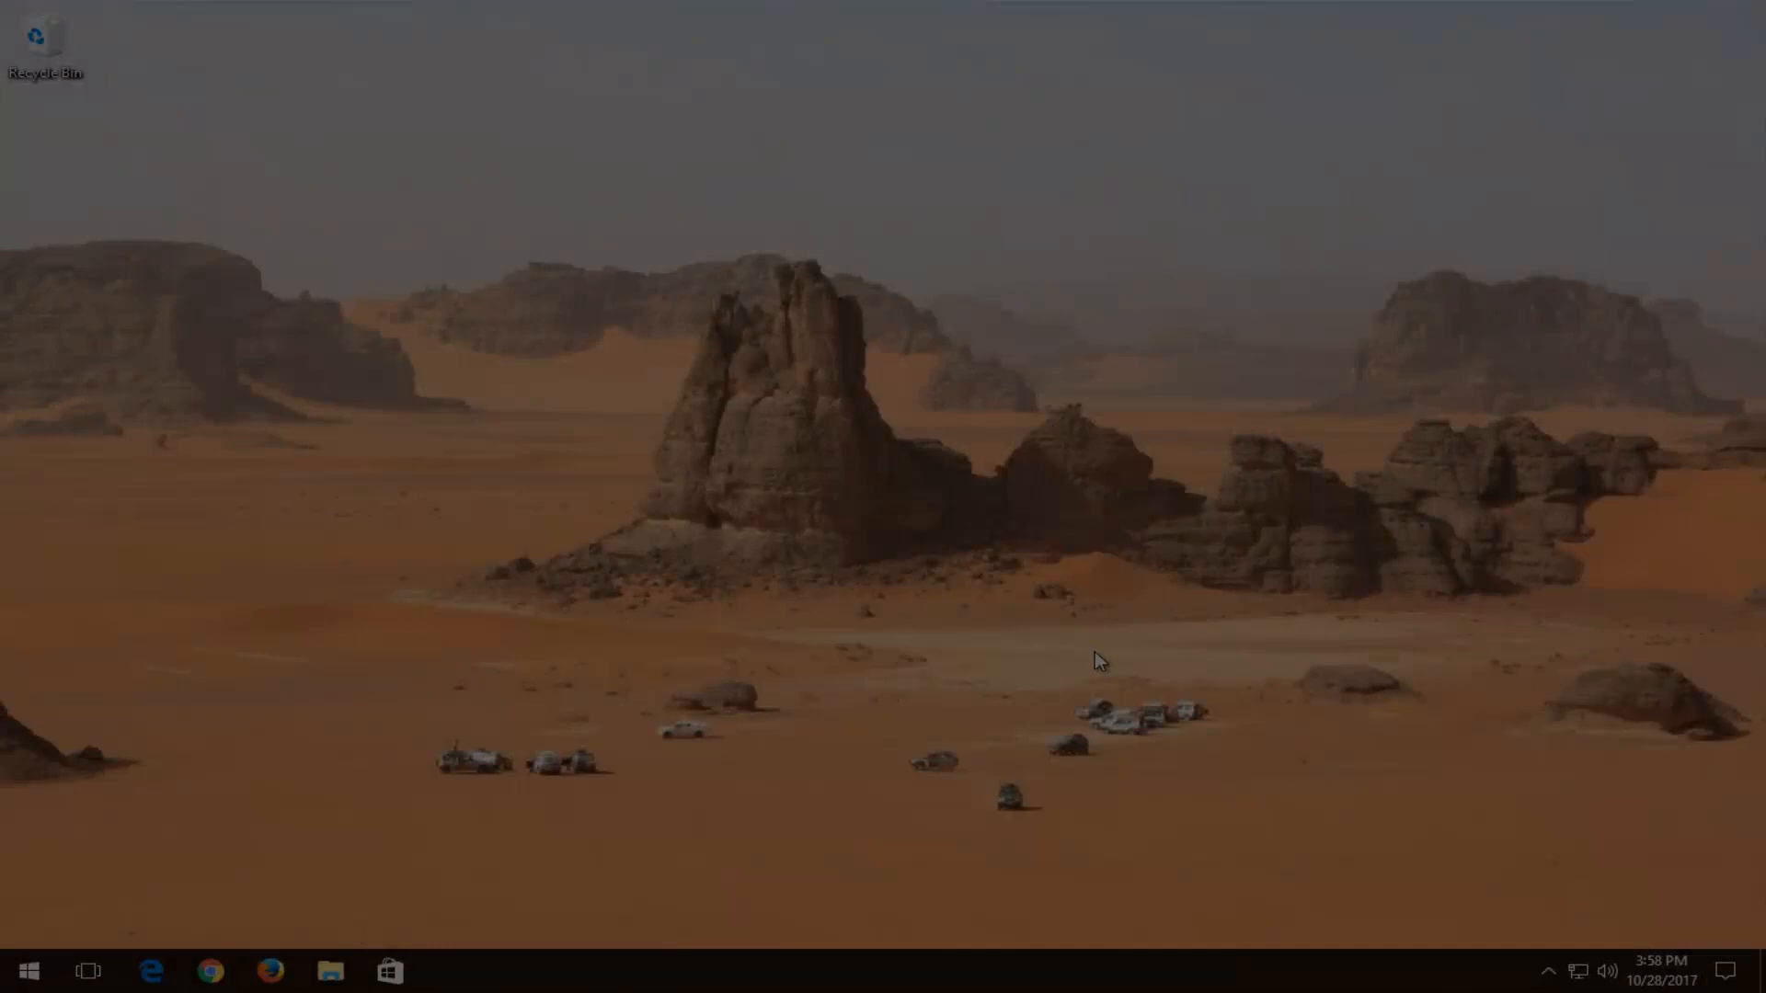
Search the Start menu for 'system restore' so Create a restore point is the best match
{"action": "left_click", "coordinate": [29, 968]}
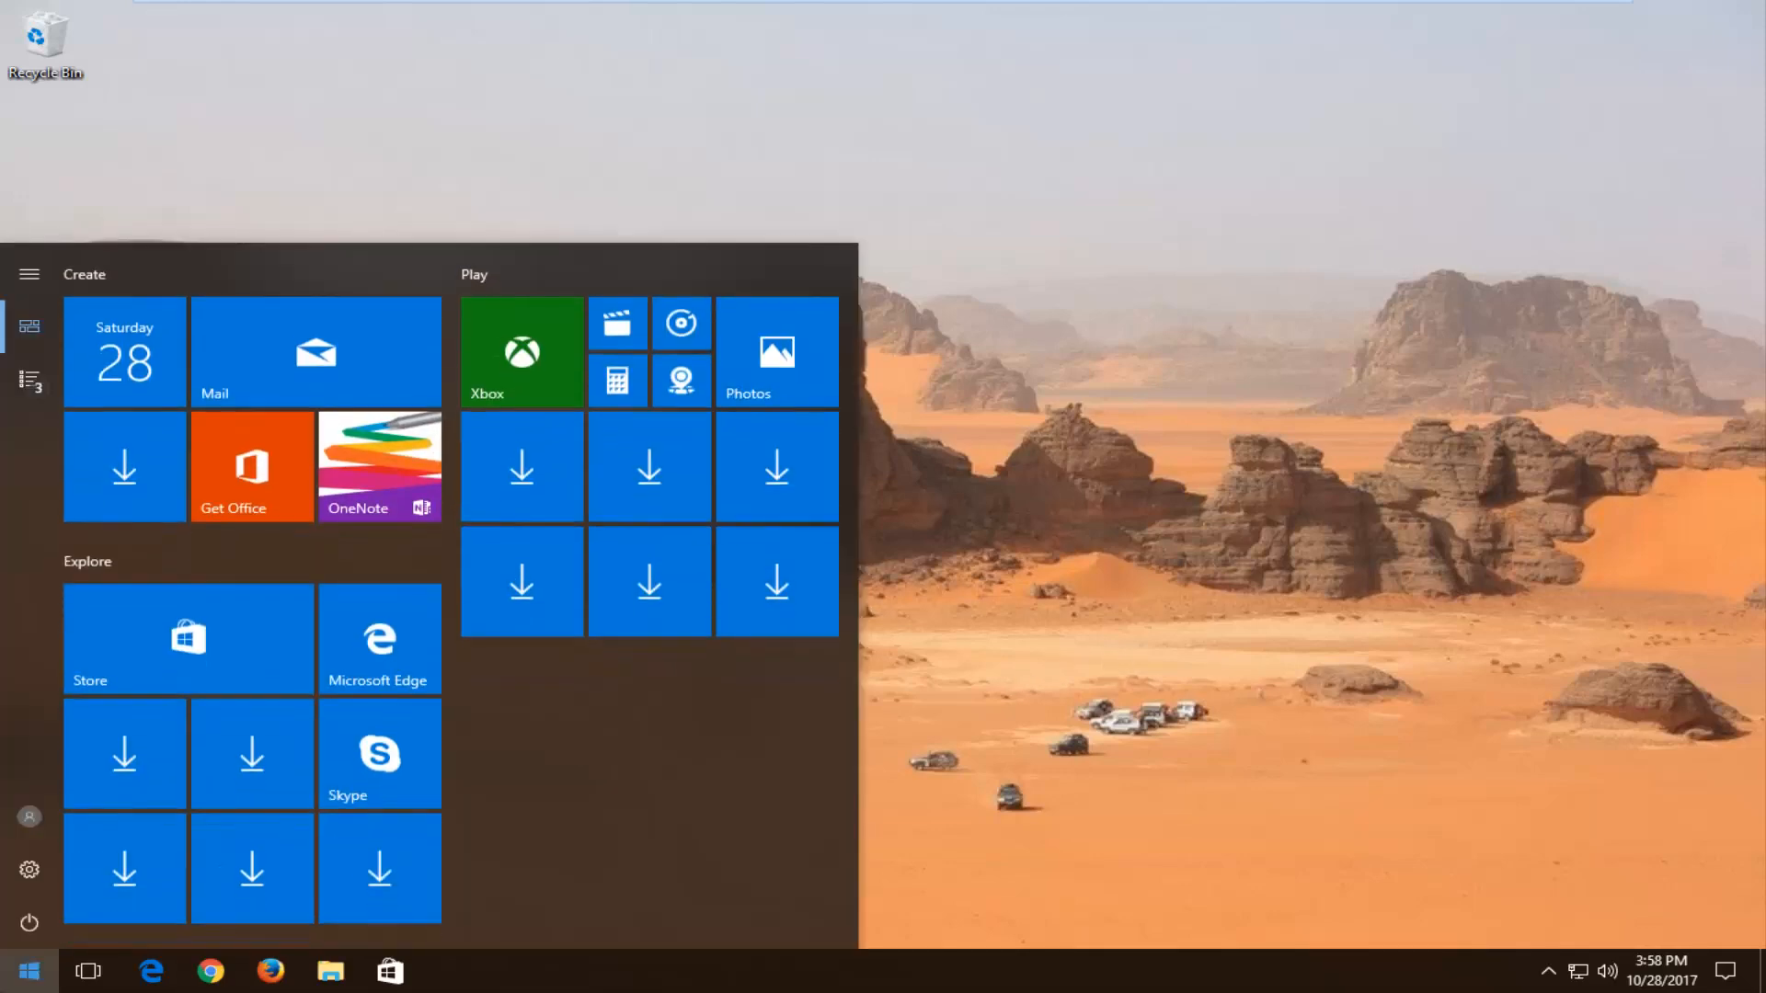
{"action": "type", "text": "system restore"}
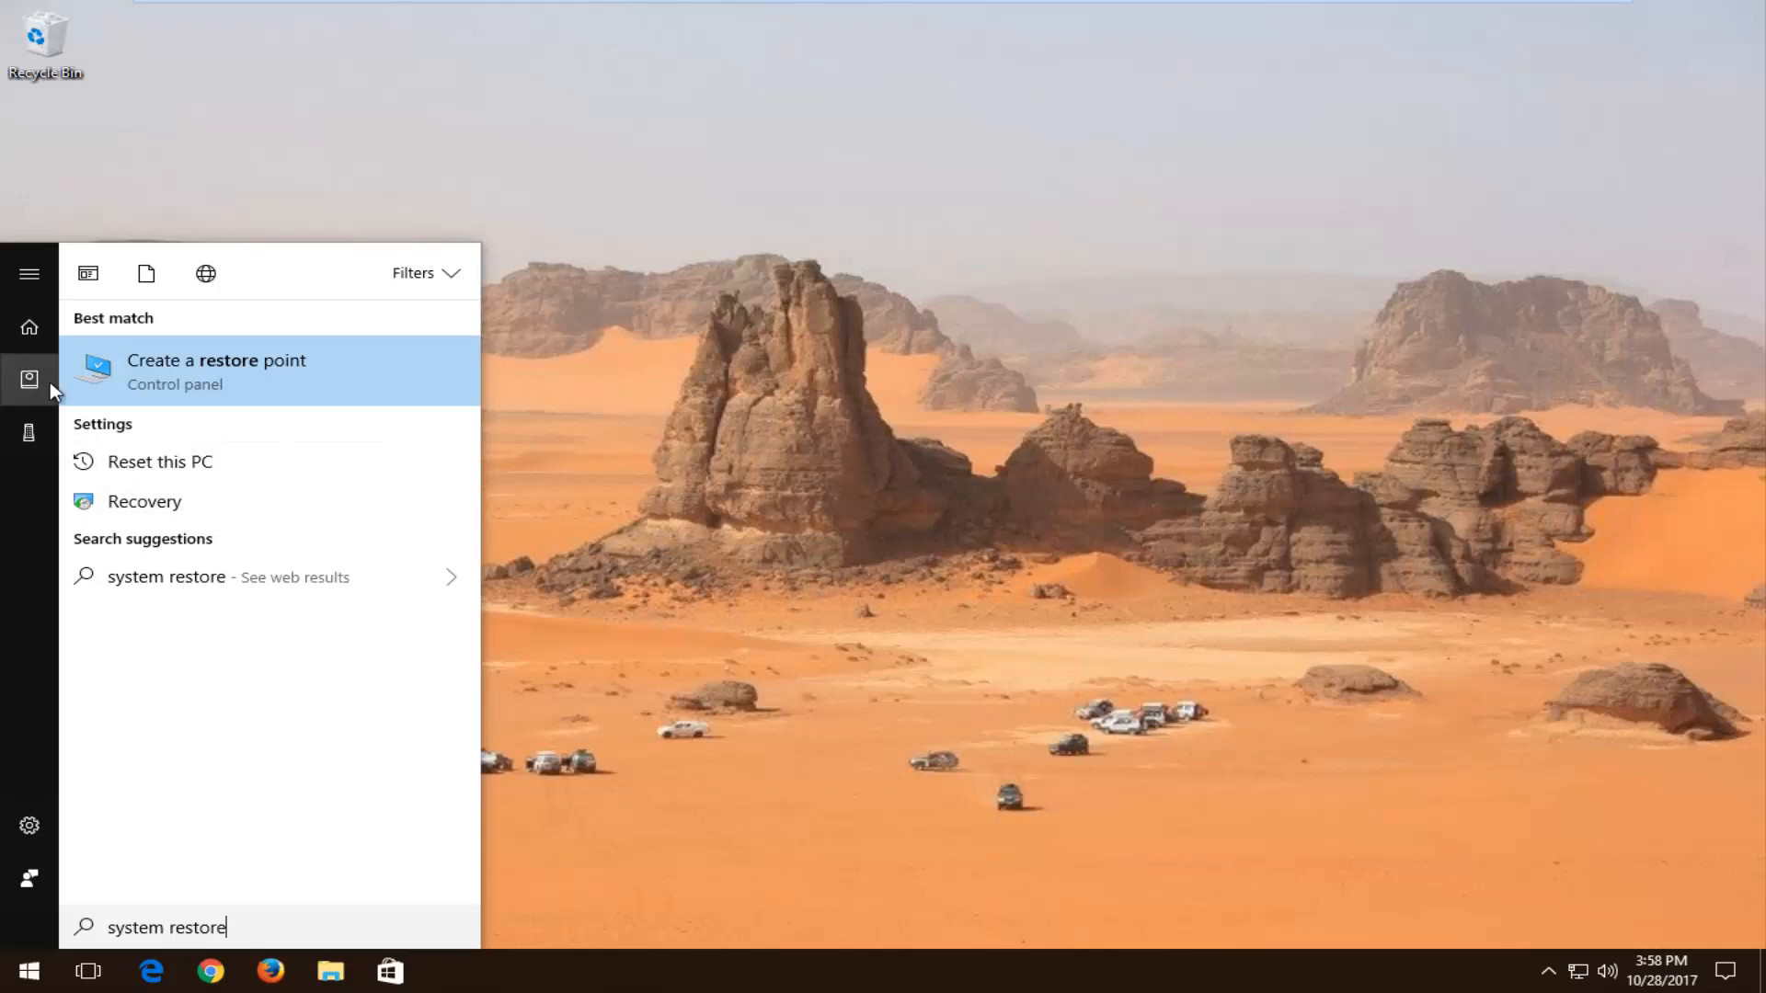
Open Create a restore point, showing System Properties on the System Protection tab, centred on screen
{"action": "left_click", "coordinate": [217, 371]}
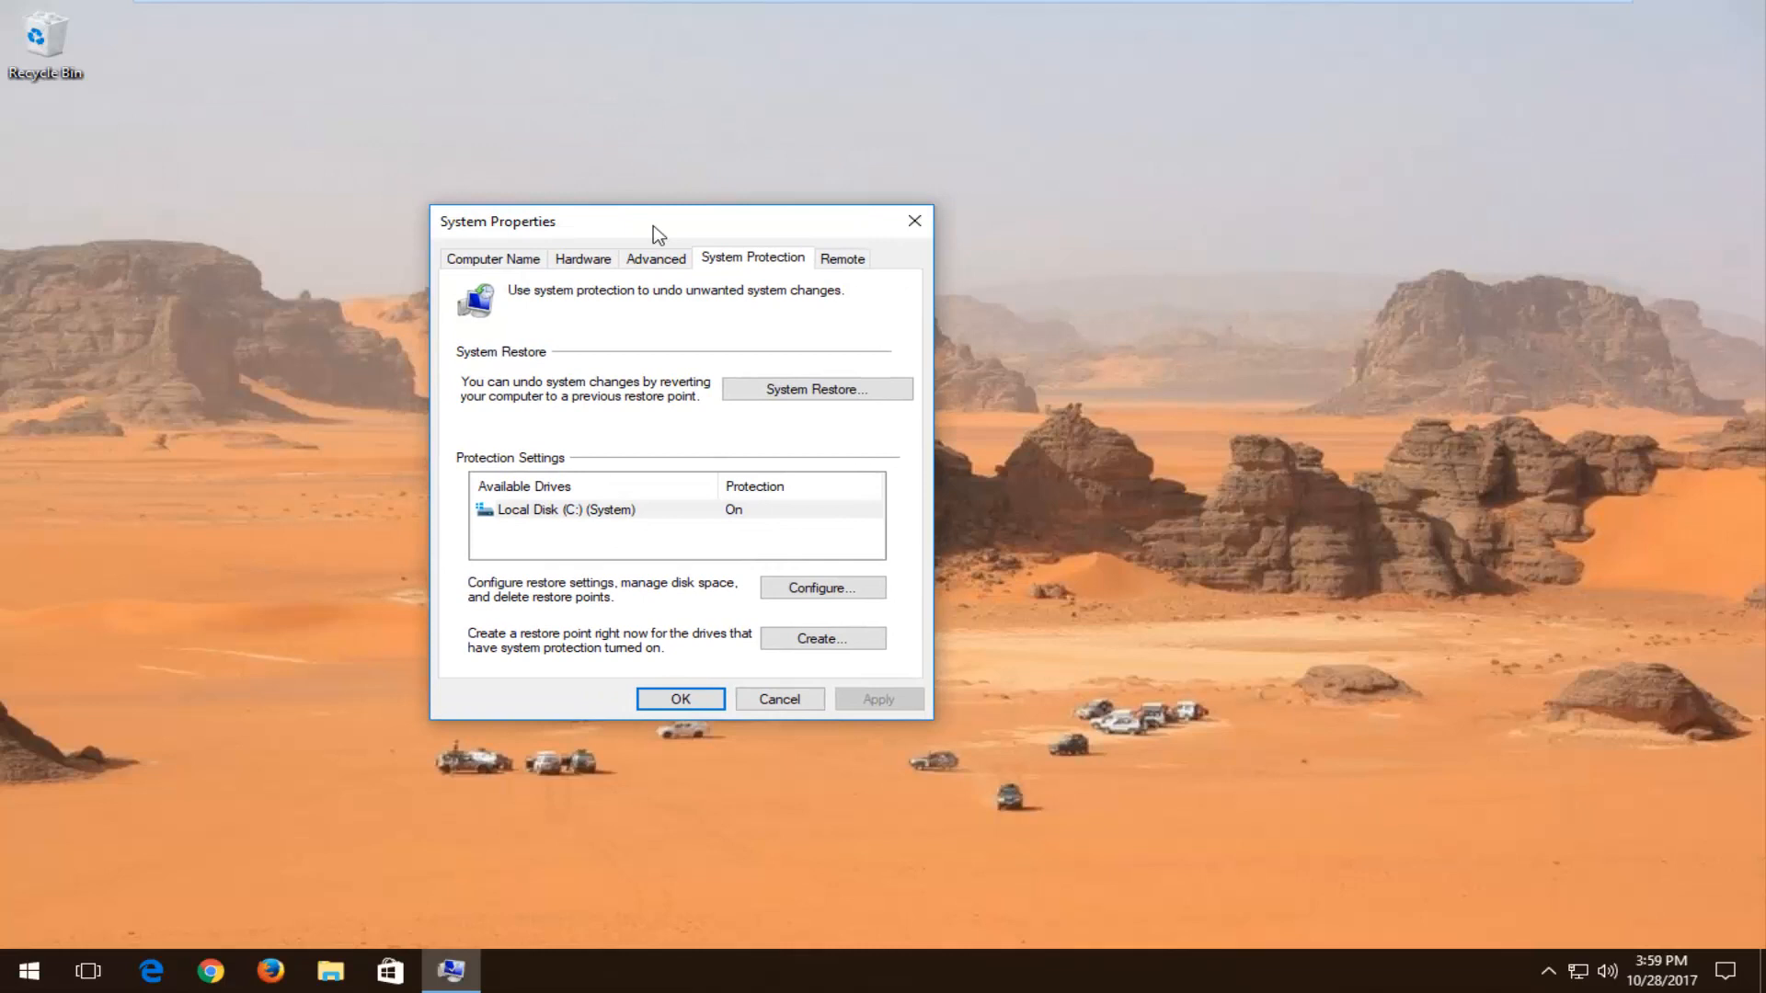
{"action": "left_click_drag", "start_coordinate": [656, 234], "coordinate": [797, 239]}
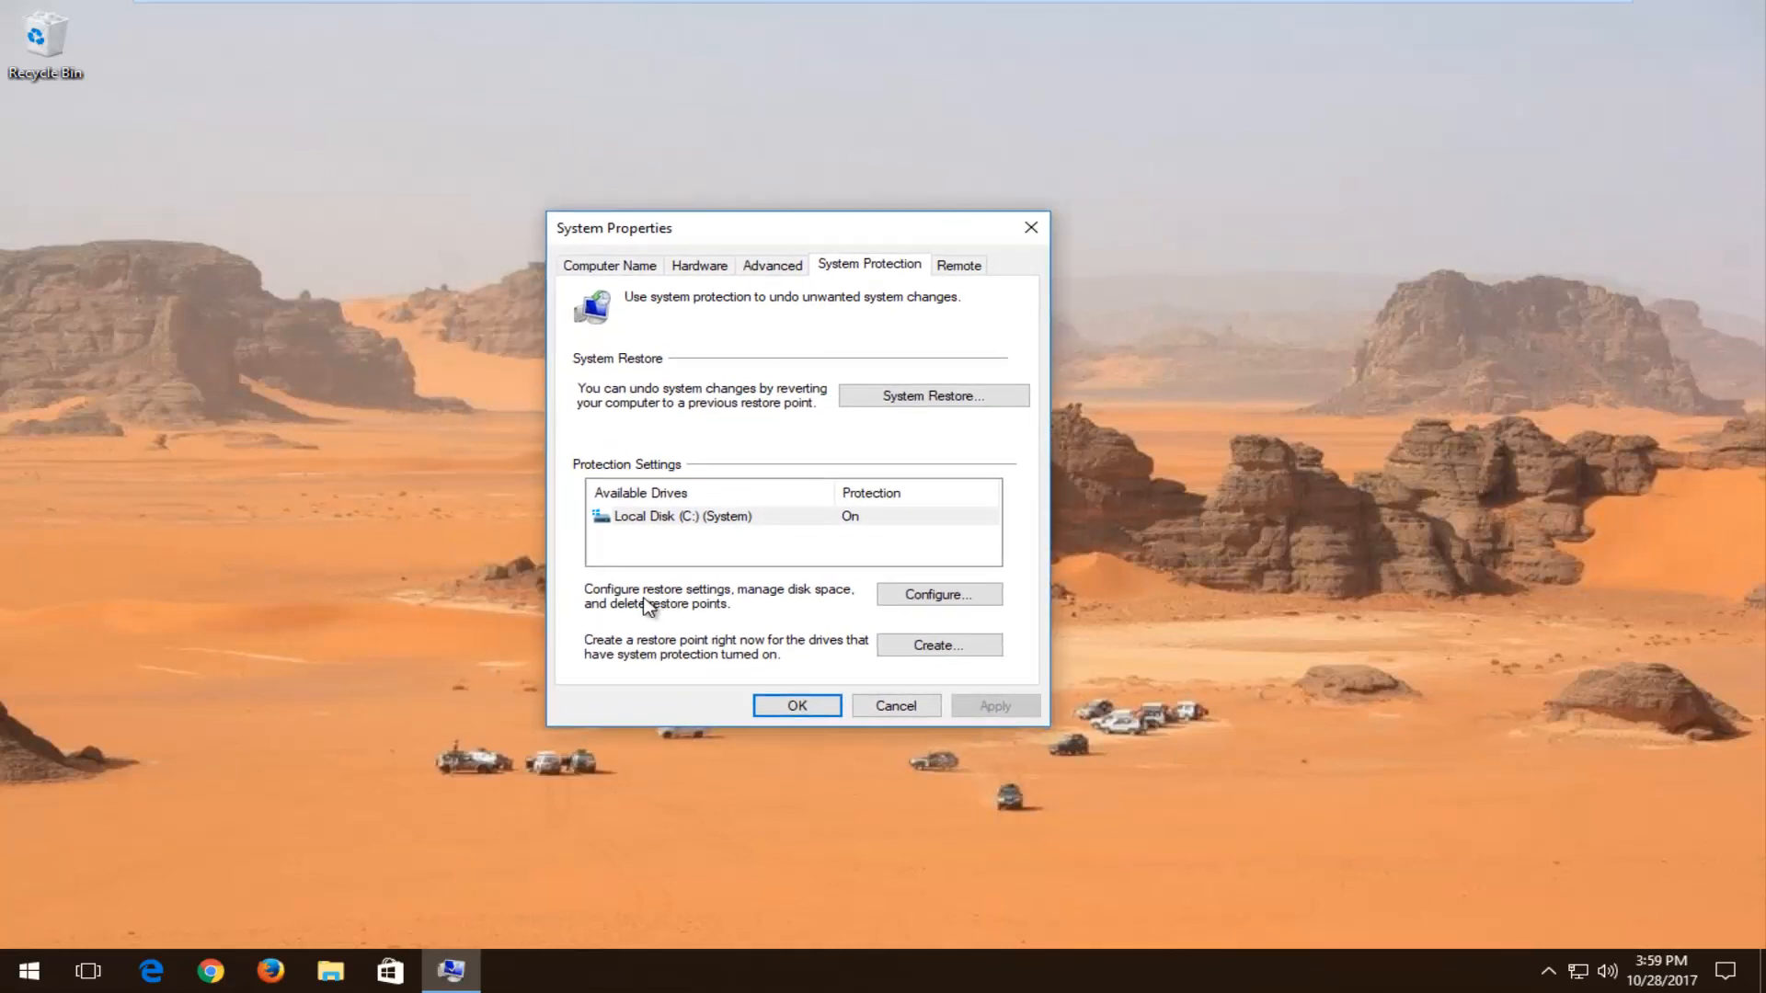
{"action": "mouse_move", "coordinate": [696, 621]}
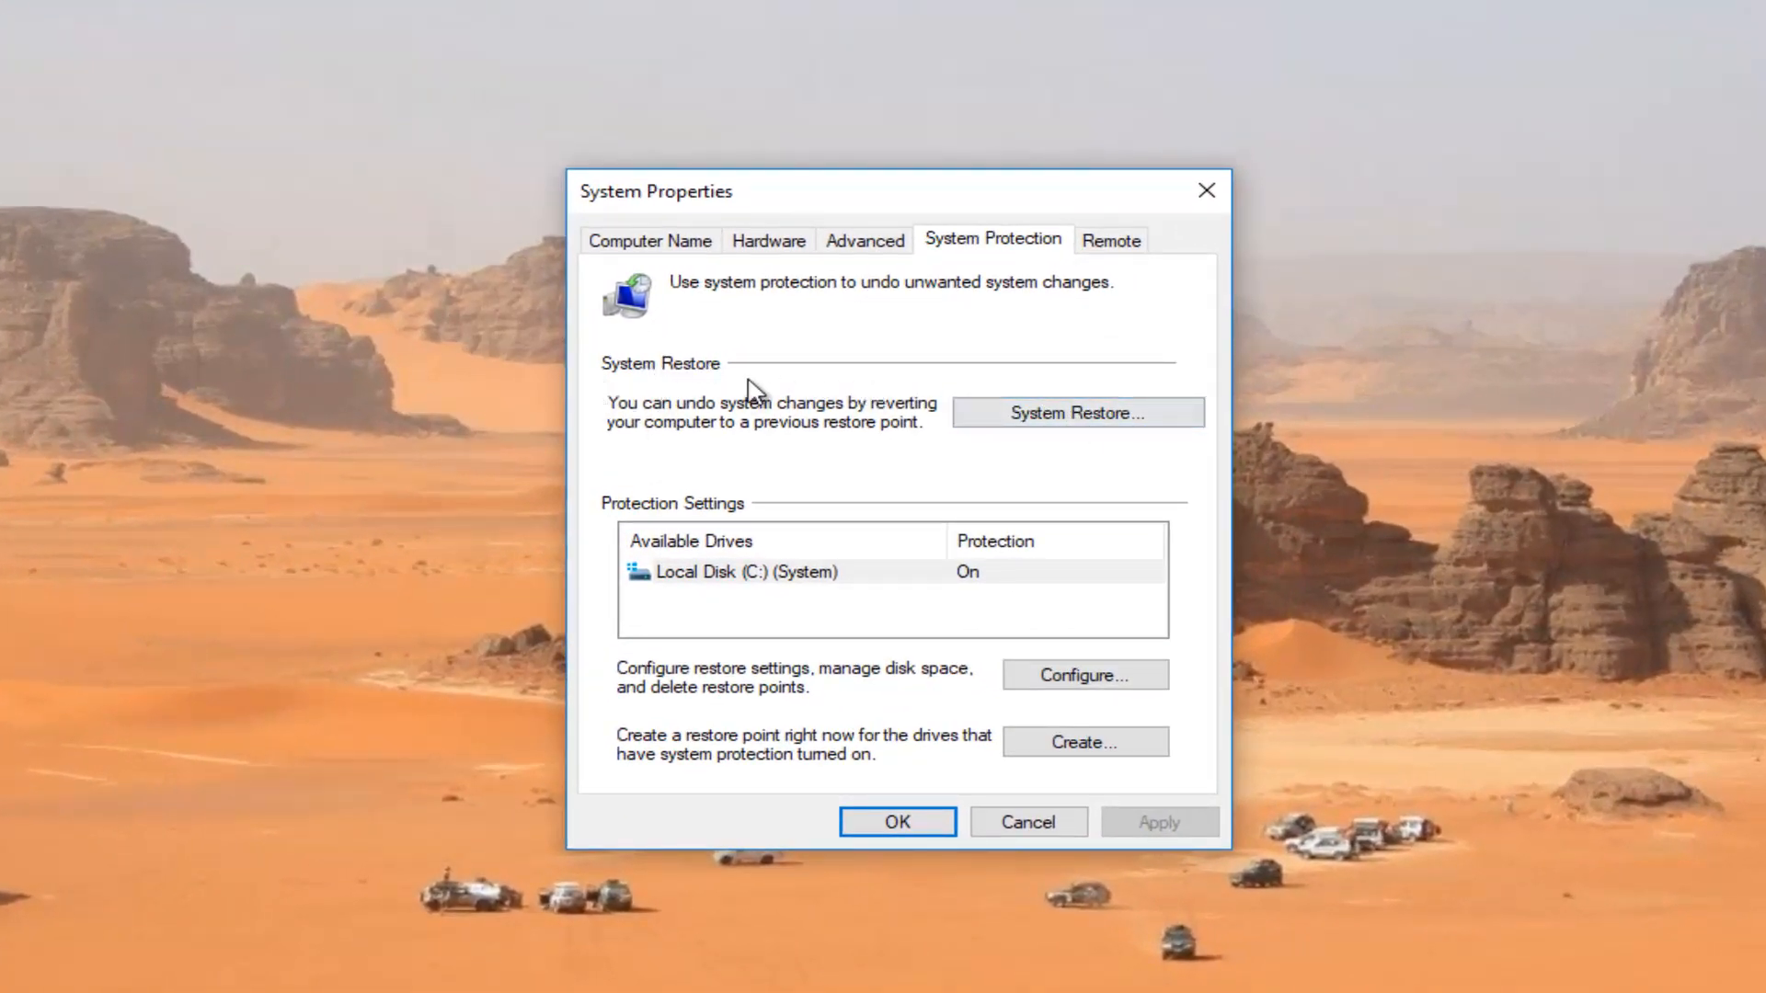
{"action": "mouse_move", "coordinate": [865, 434]}
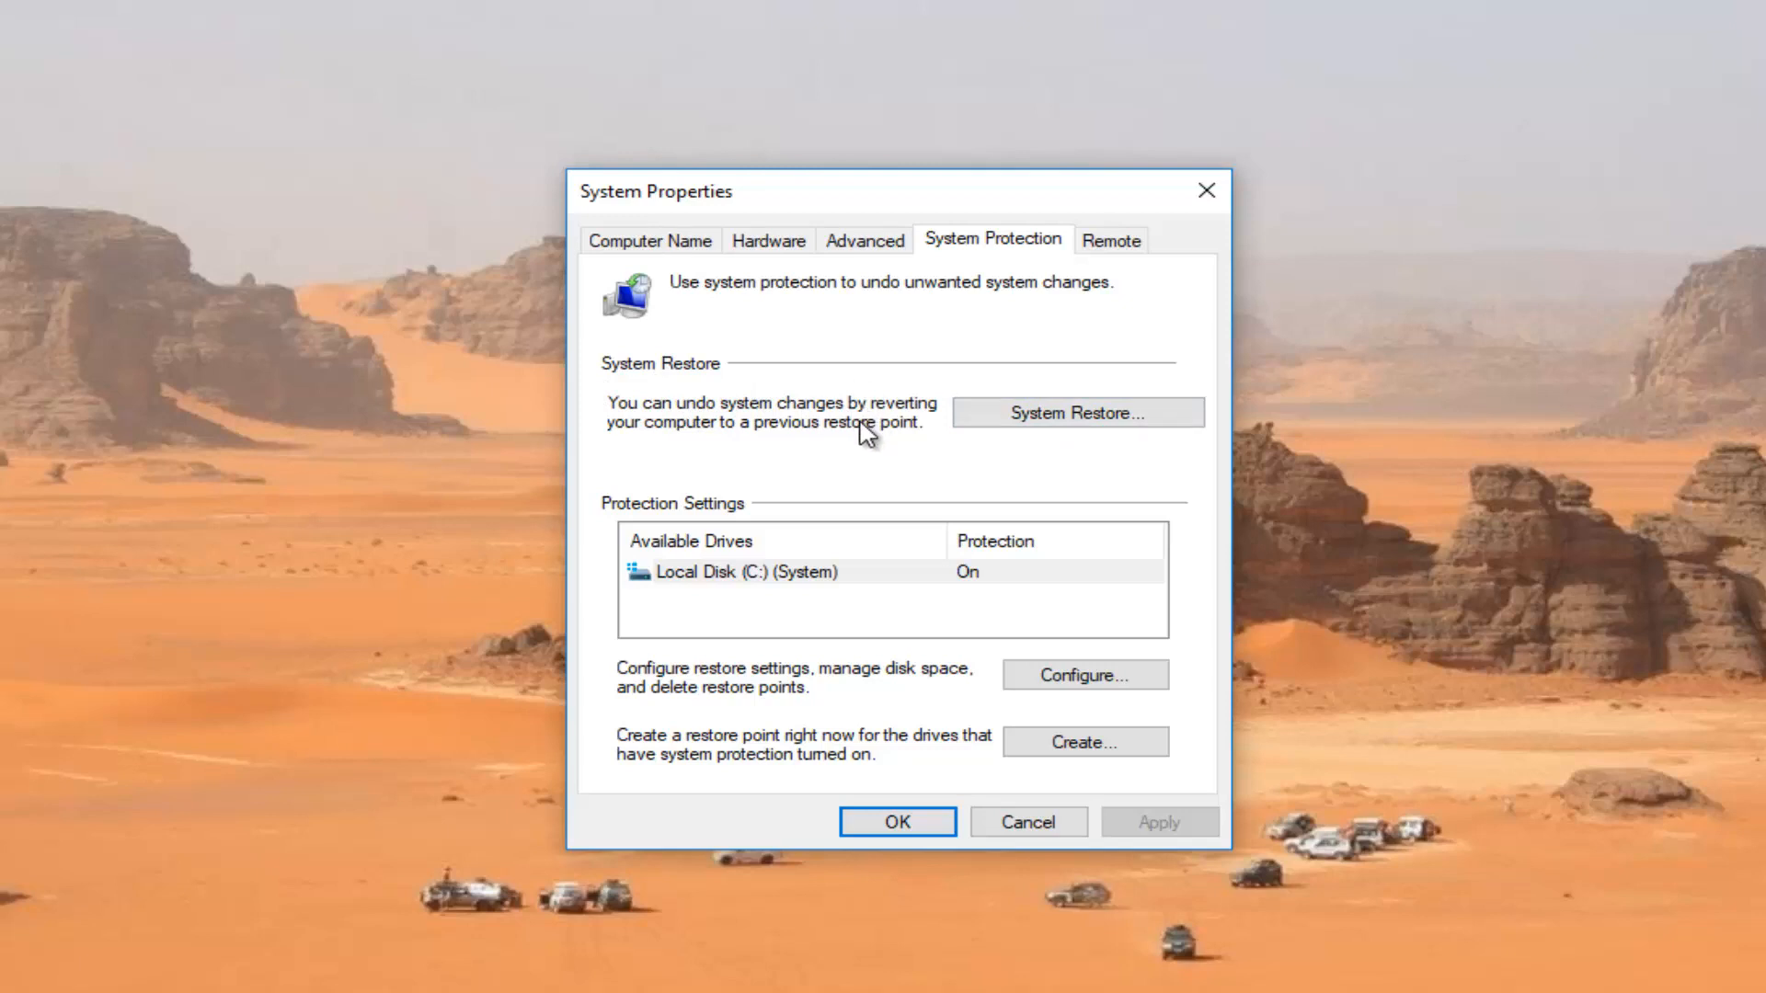
{"action": "mouse_move", "coordinate": [802, 451]}
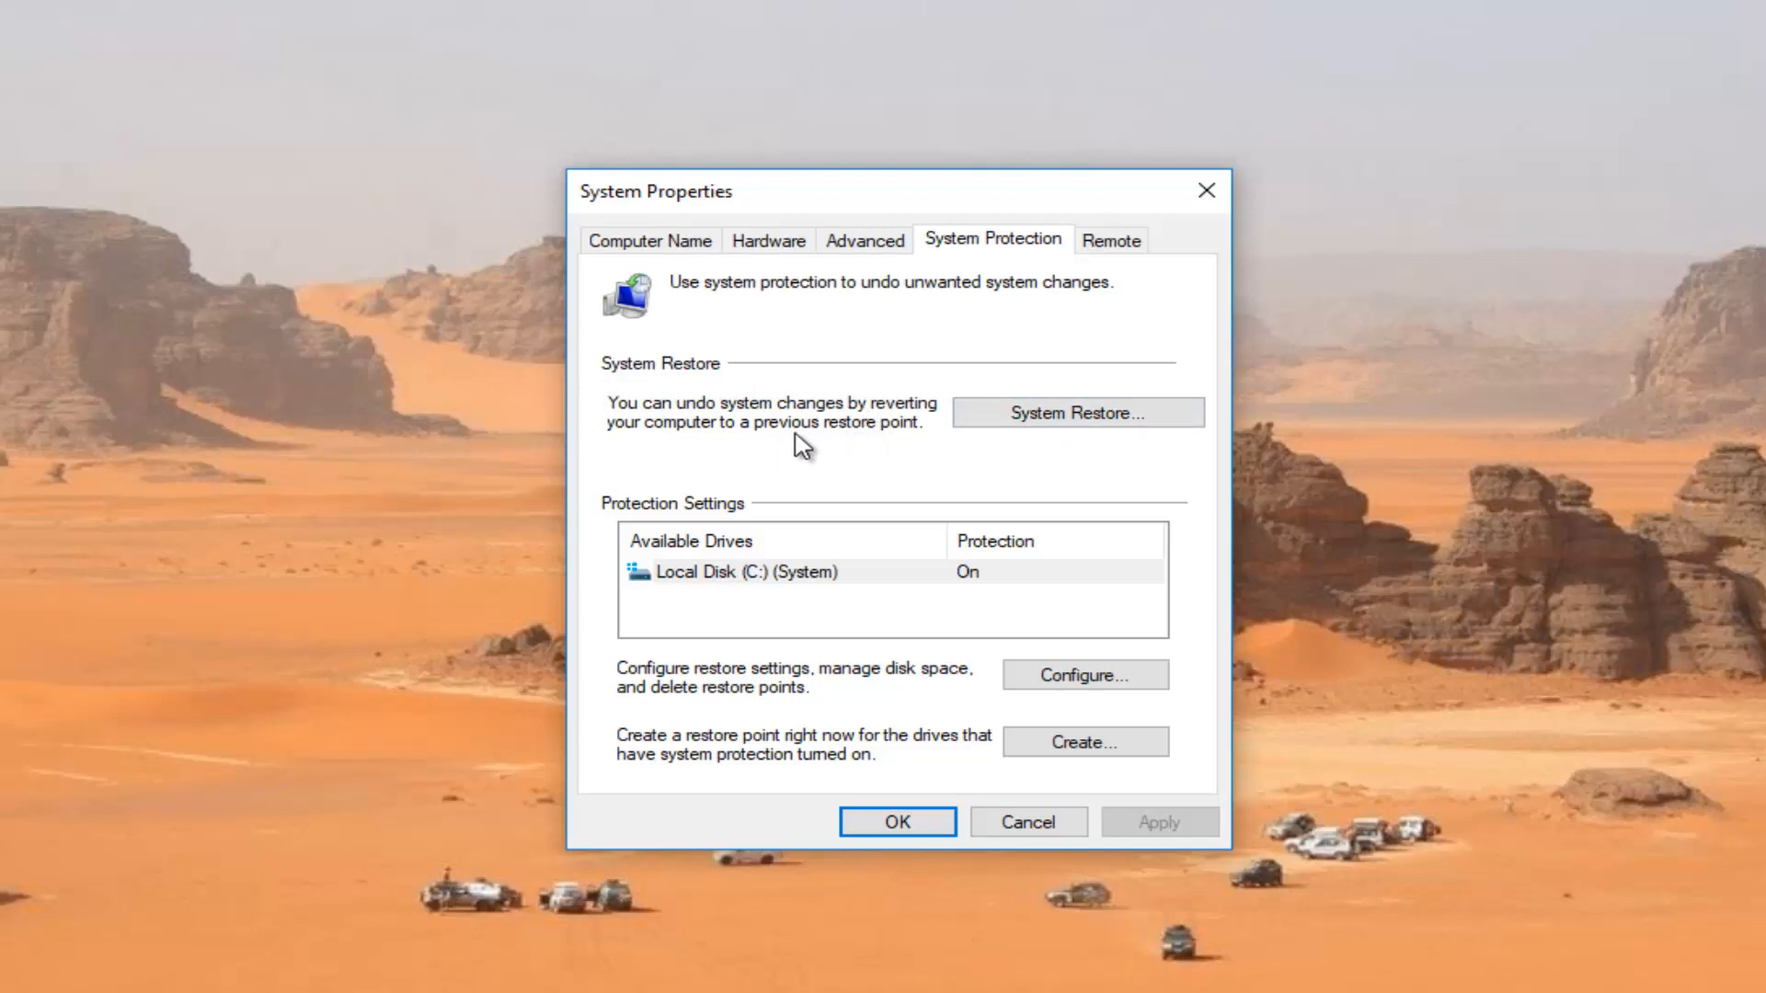
Run System Restore, select the 'Before Big Update' point and finish the wizard to confirm it
{"action": "left_click", "coordinate": [1078, 412]}
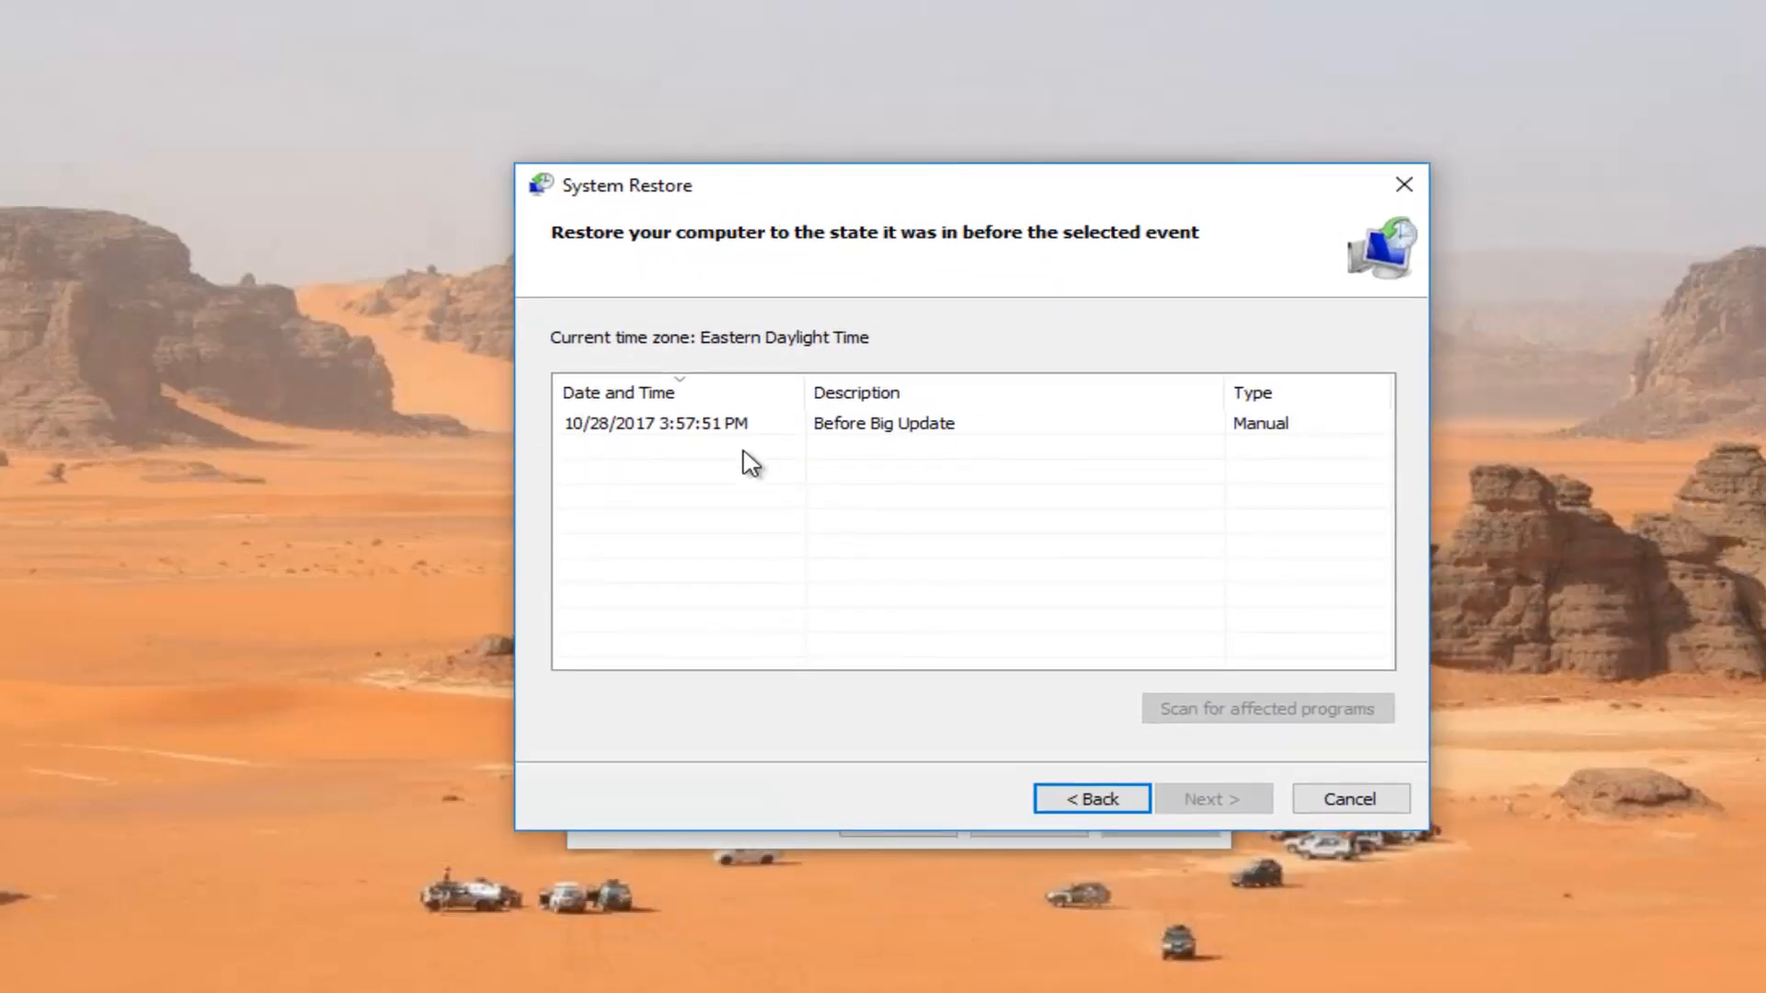
{"action": "left_click", "coordinate": [655, 423]}
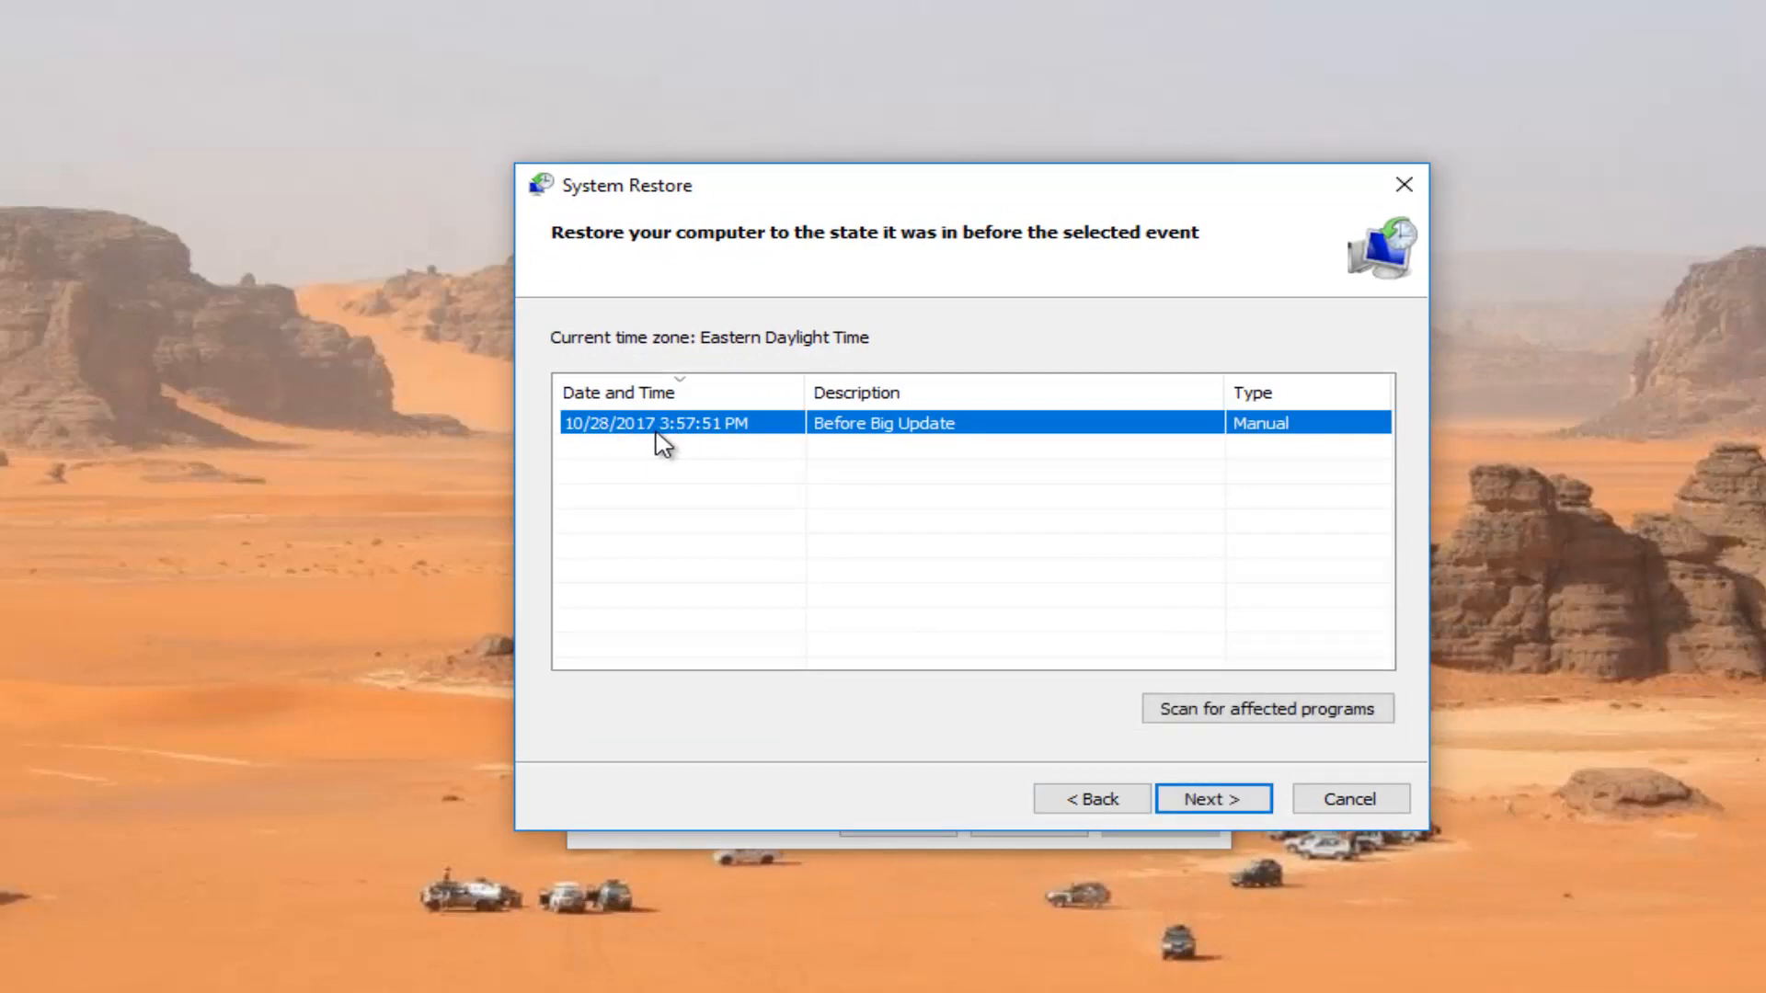
{"action": "left_click", "coordinate": [1214, 799]}
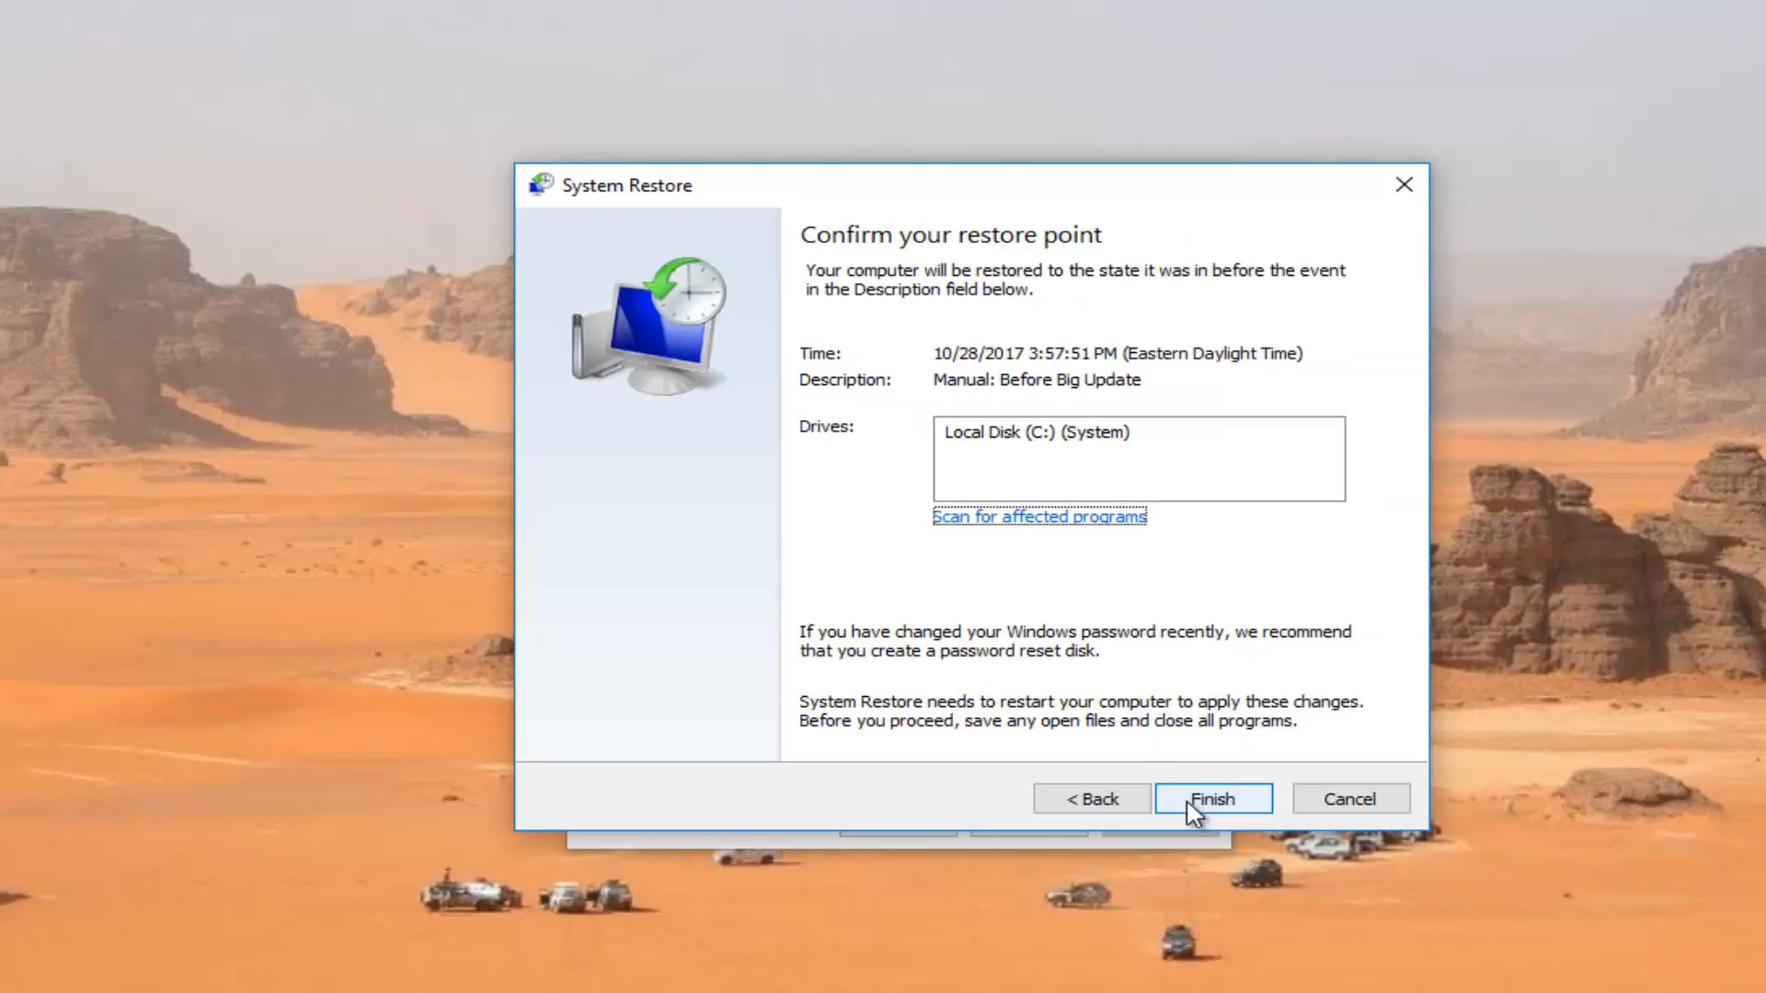
{"action": "left_click", "coordinate": [1214, 798]}
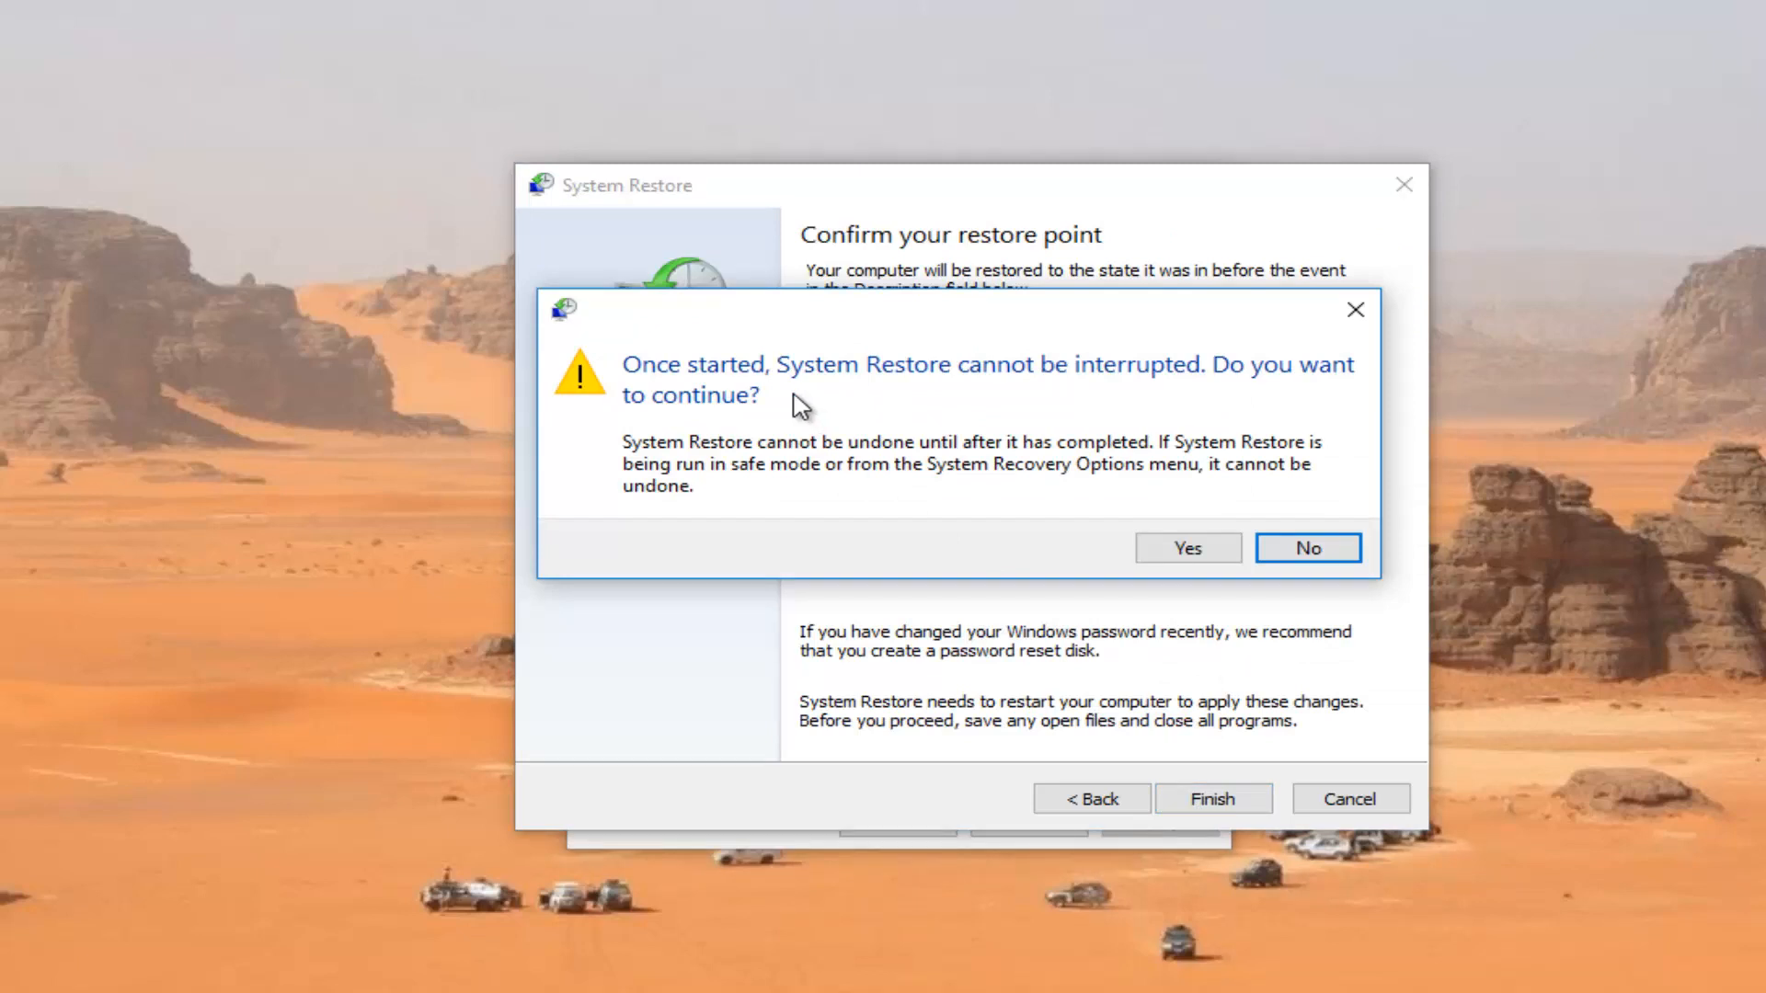
{"action": "mouse_move", "coordinate": [679, 523]}
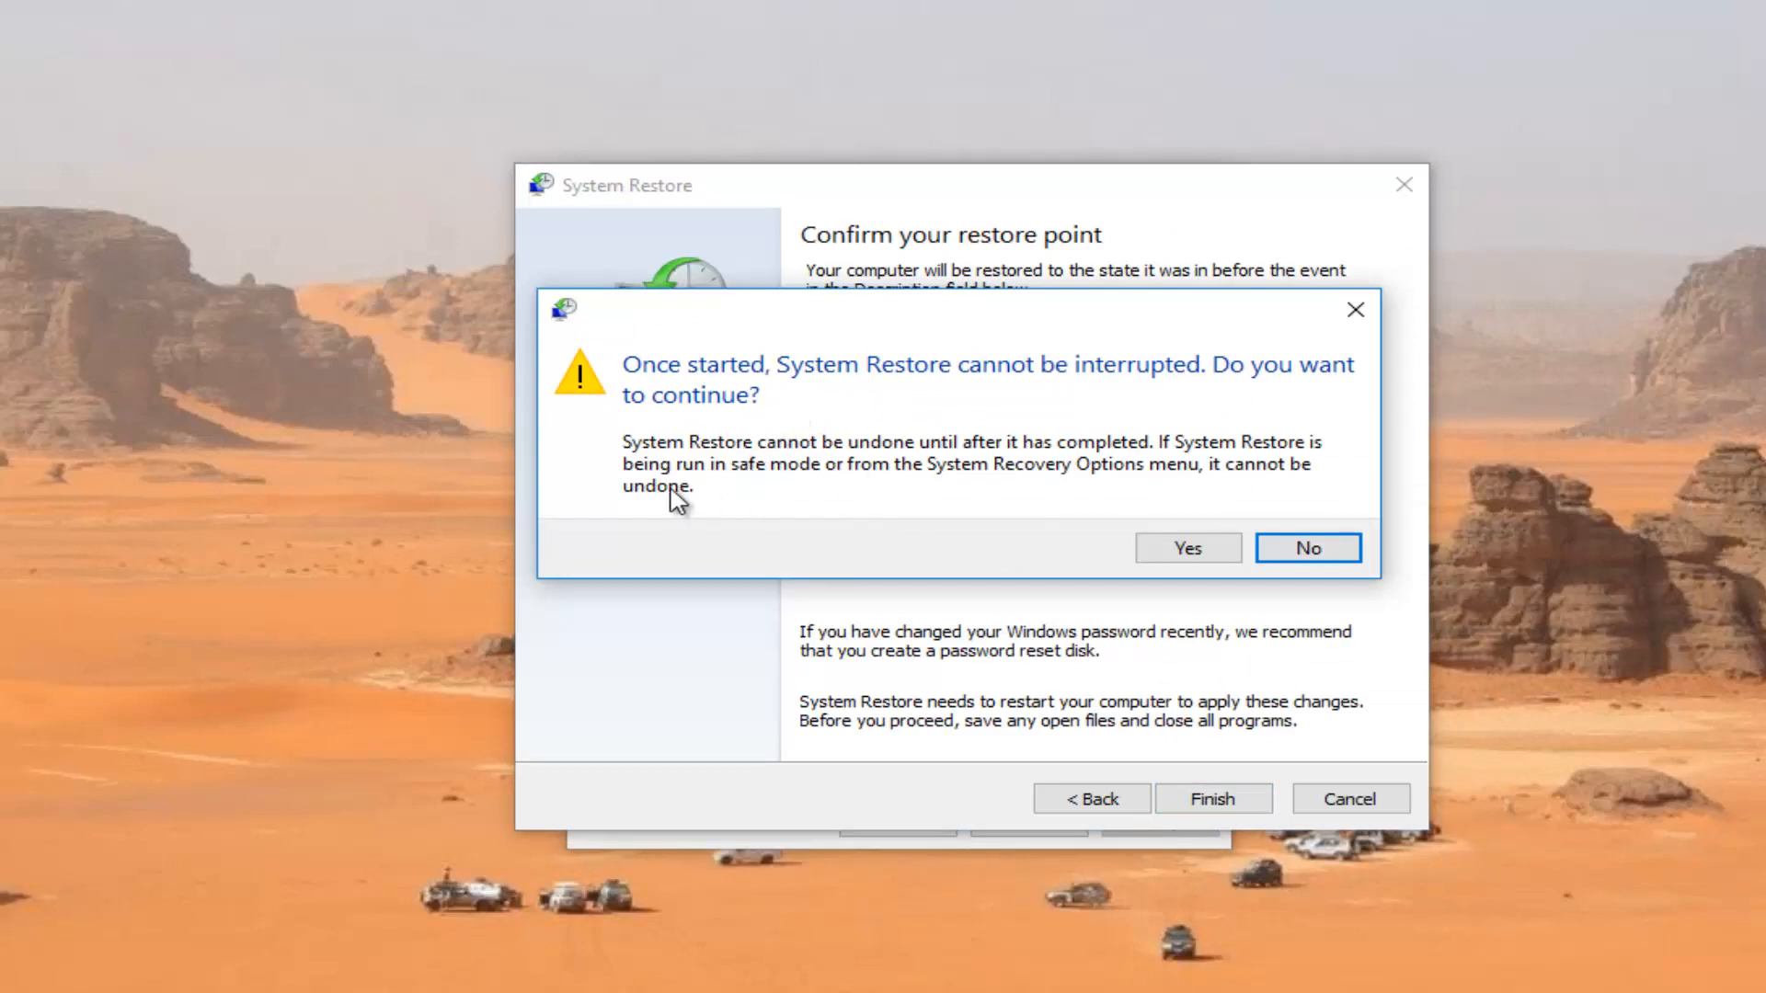
{"action": "mouse_move", "coordinate": [795, 489]}
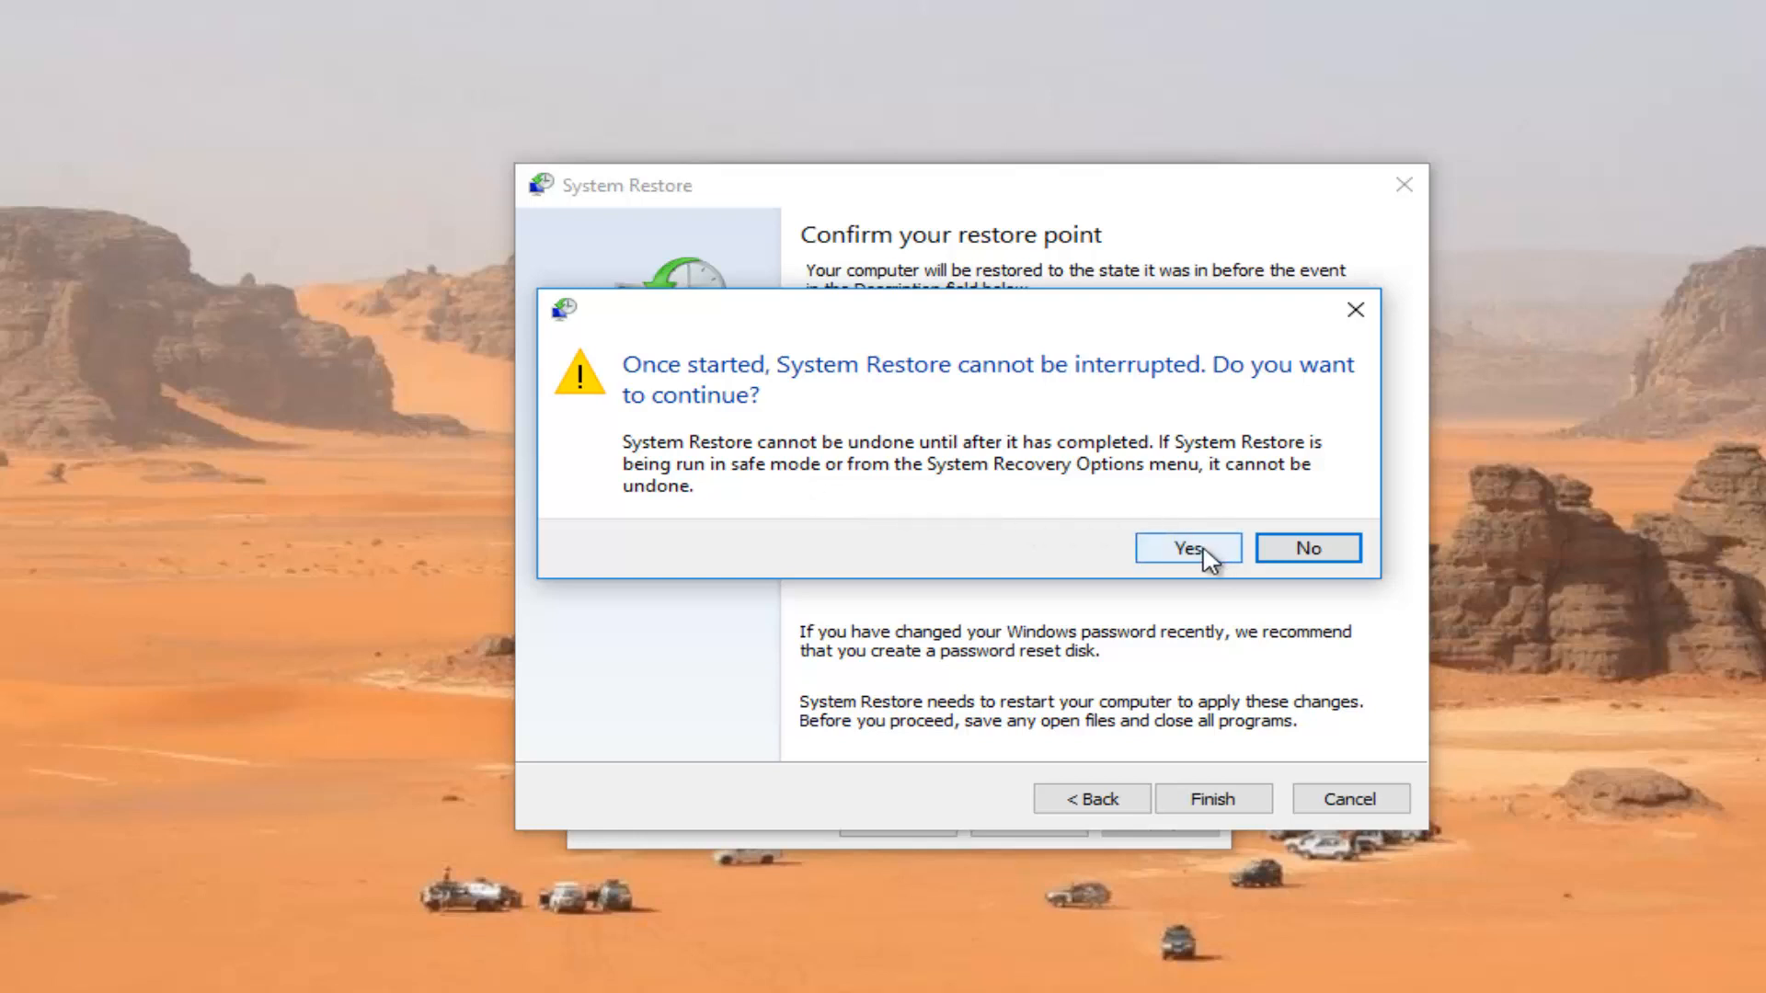
Answer Yes to the cannot-be-interrupted warning so the rollback begins initializing
{"action": "left_click", "coordinate": [1188, 548]}
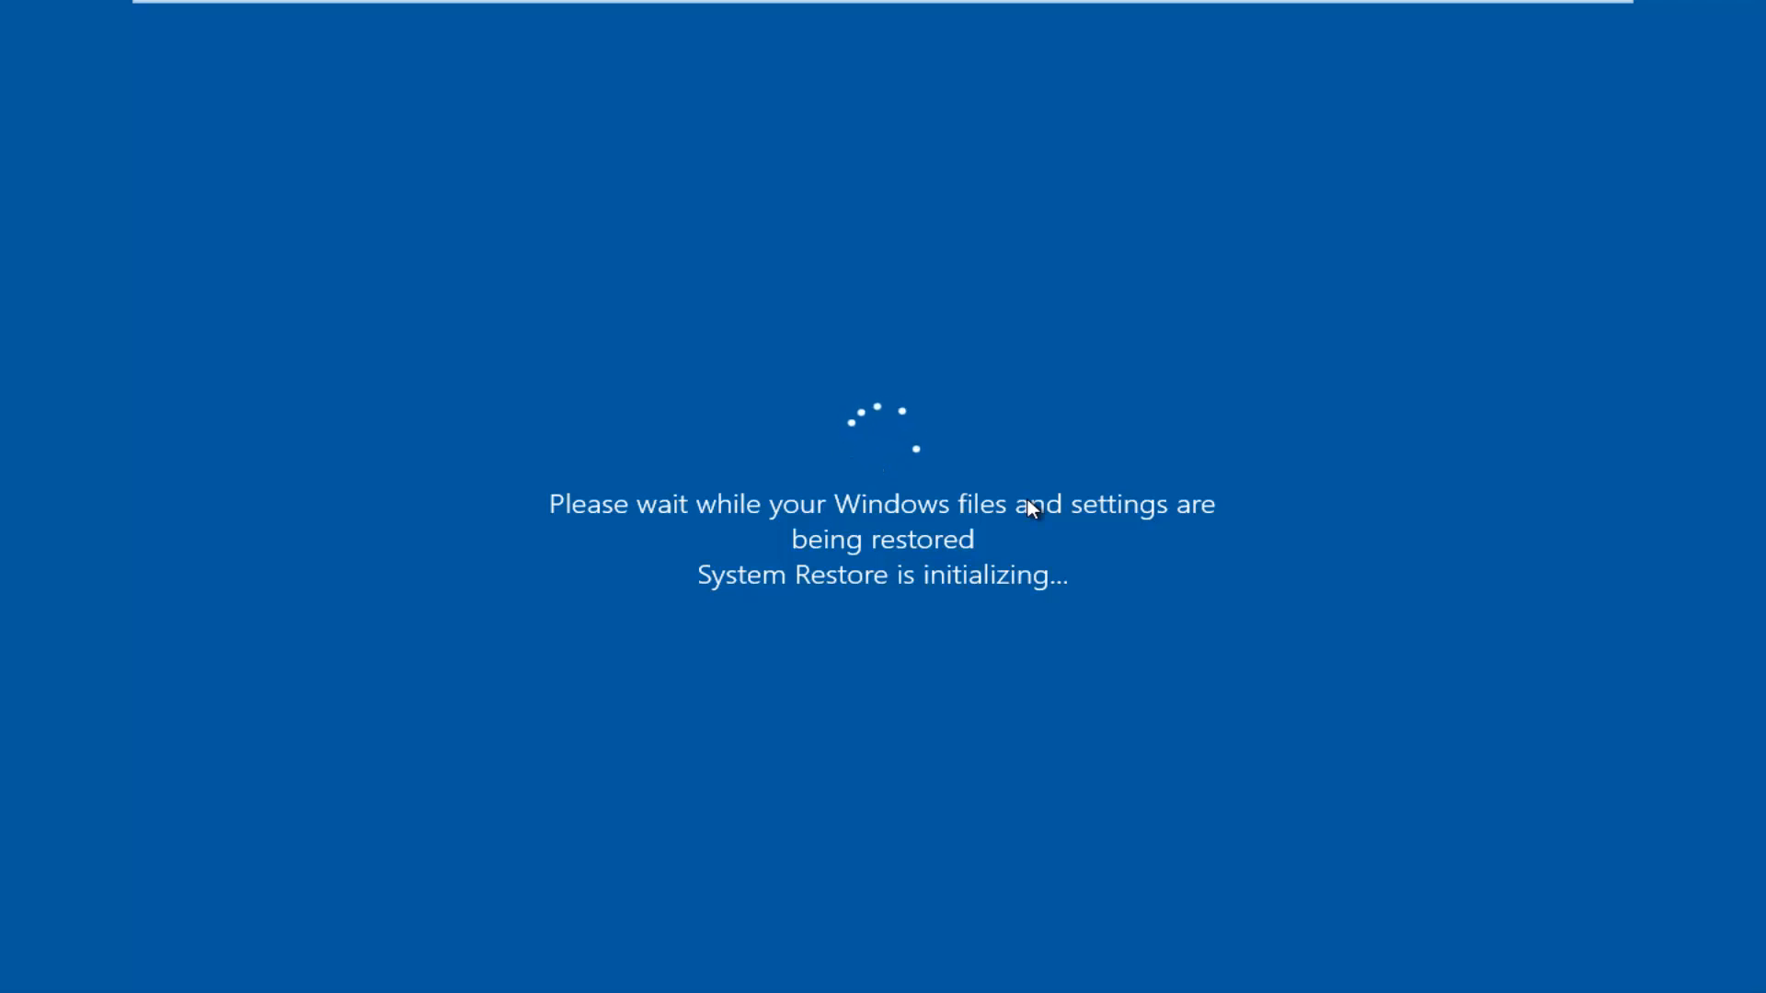
{"action": "mouse_move", "coordinate": [636, 552]}
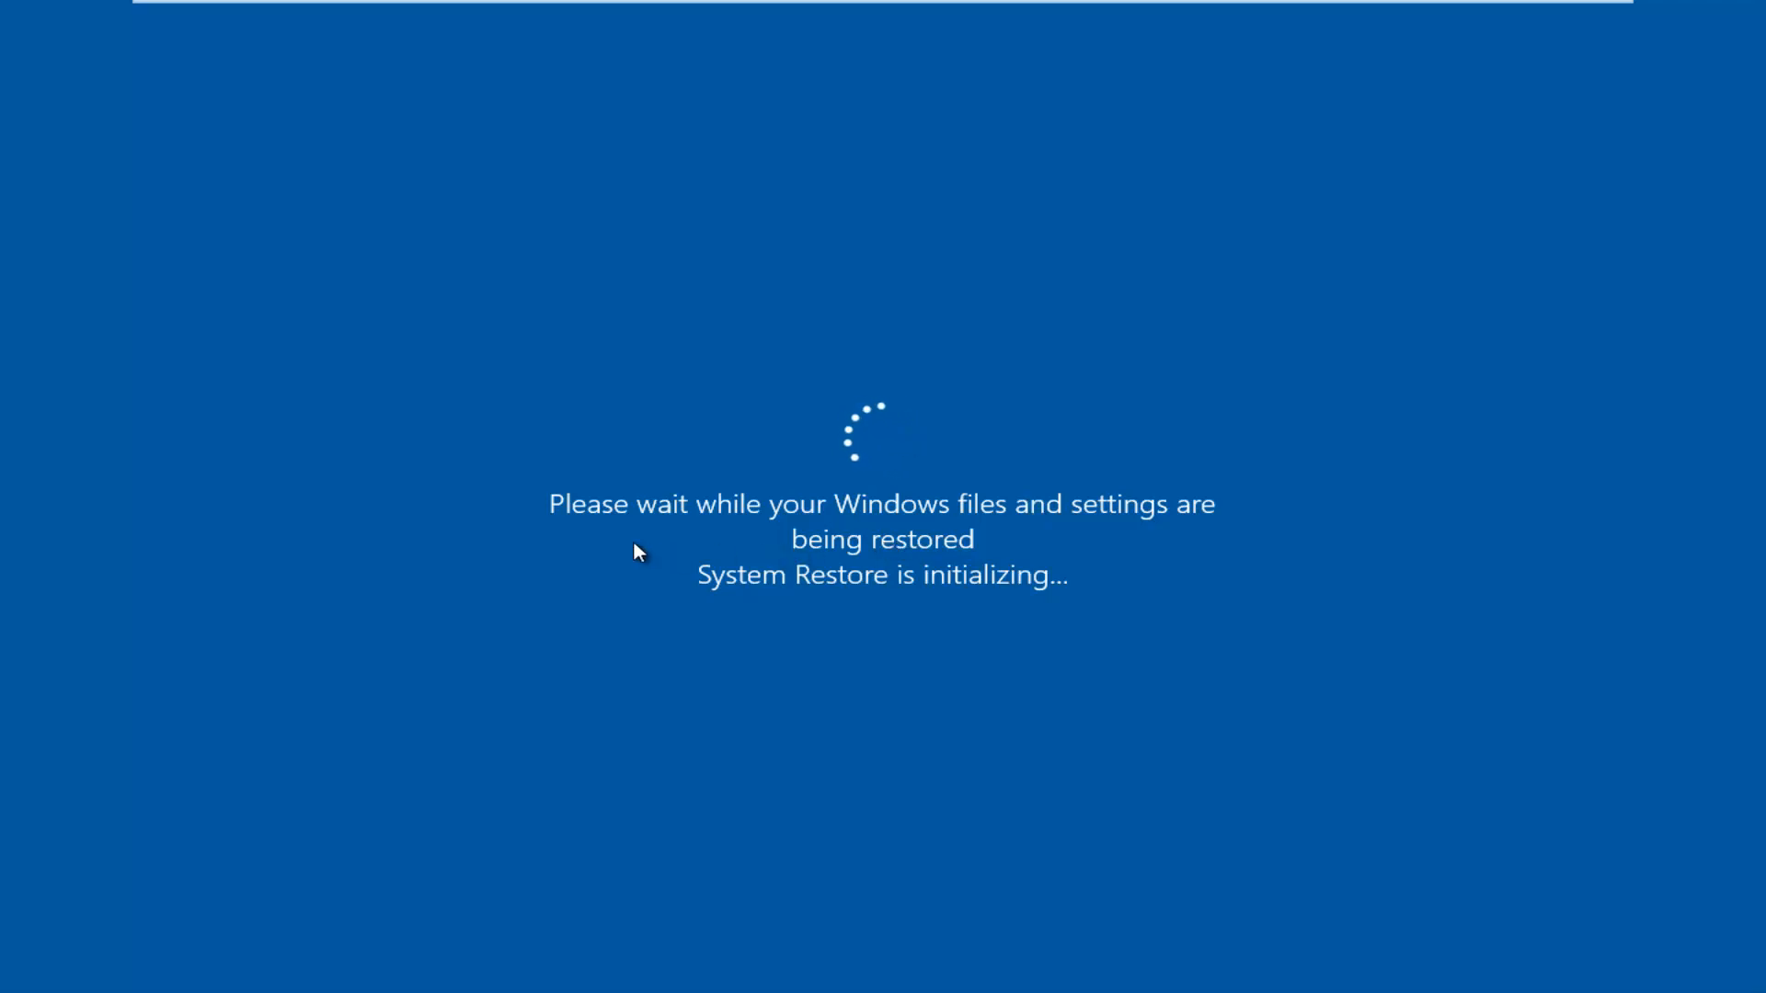